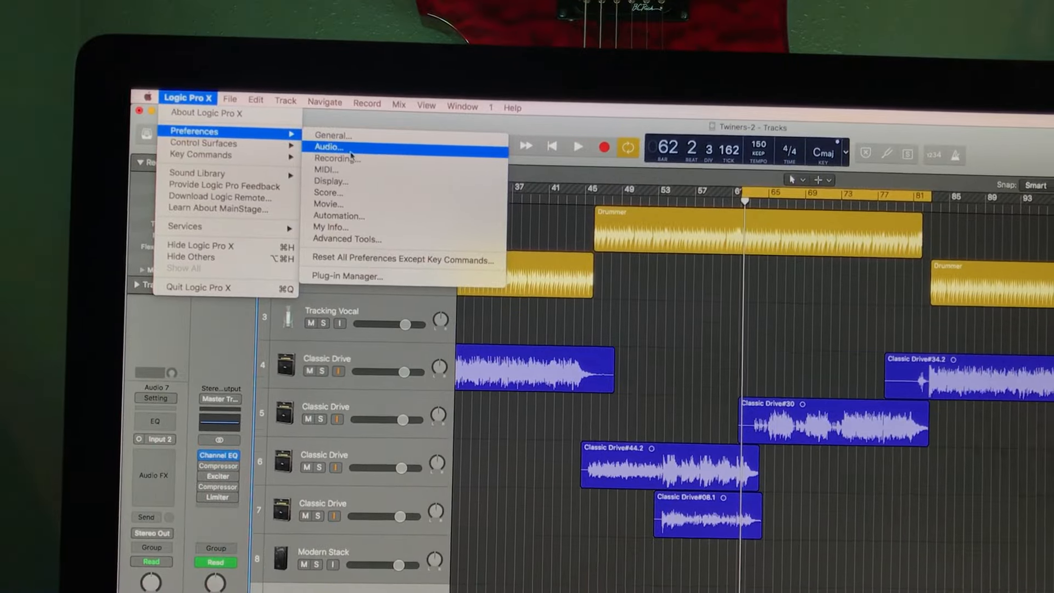
- Open Logic Pro X's Audio Devices preferences
{"action": "left_click", "coordinate": [328, 147]}
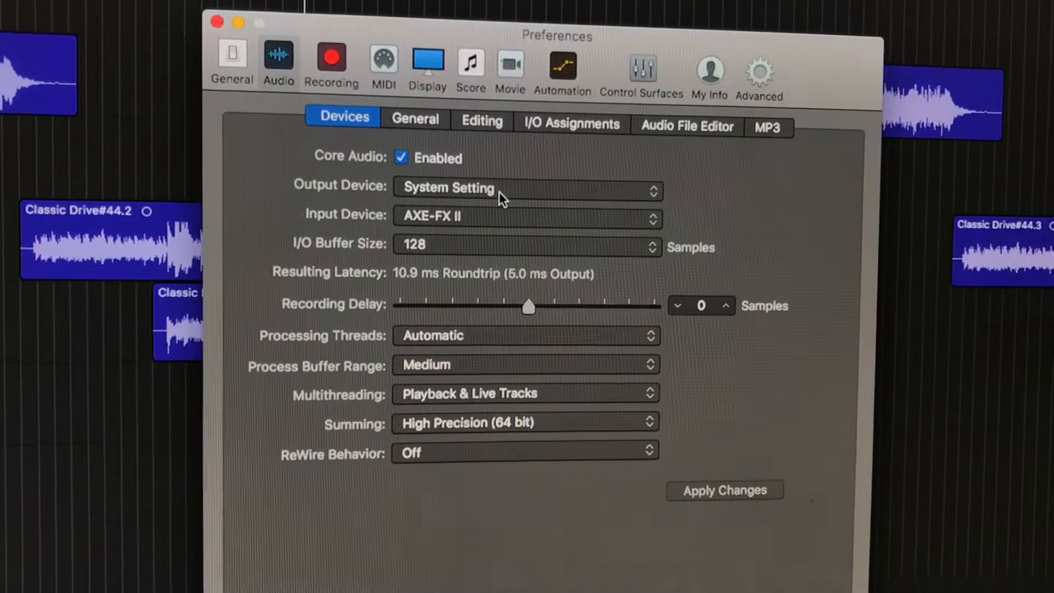
- Set the output device to System Setting
{"action": "left_click", "coordinate": [528, 188]}
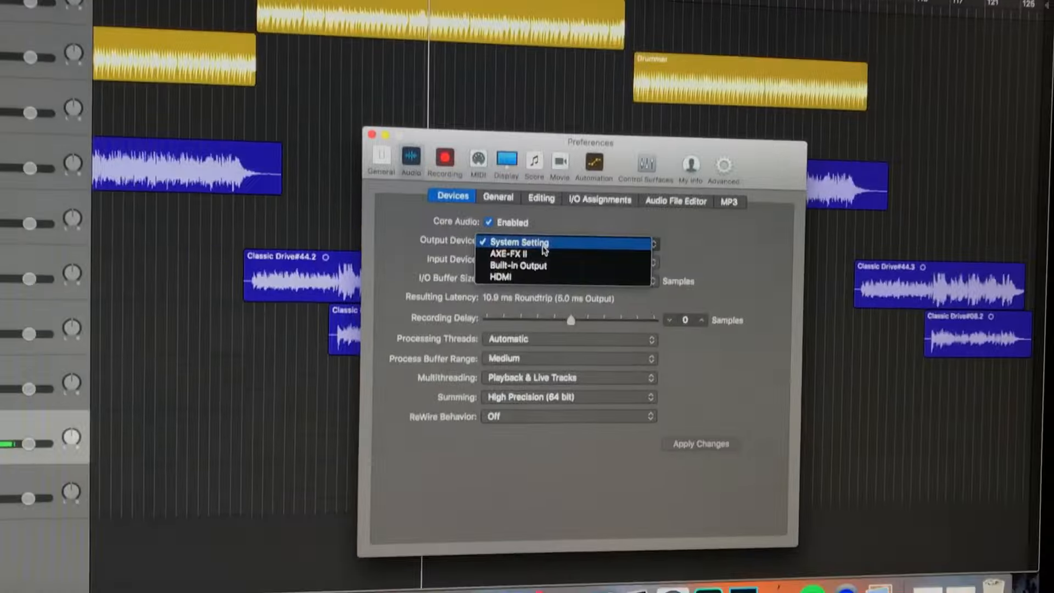
{"action": "left_click", "coordinate": [518, 242]}
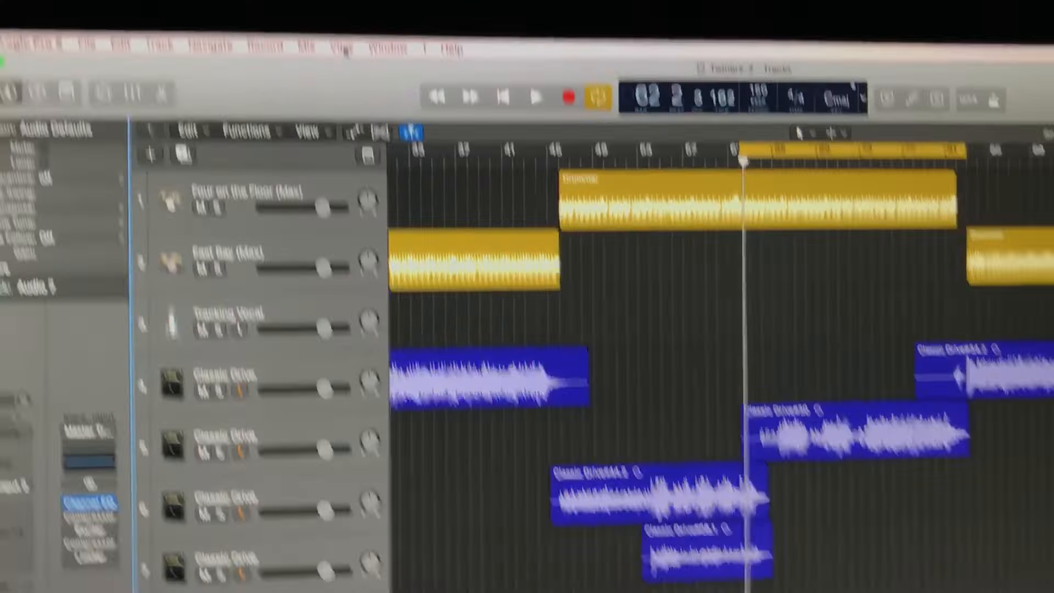
- Tick Software Monitoring in the Customize Control Bar and Display dialog and confirm
{"action": "left_click", "coordinate": [386, 129]}
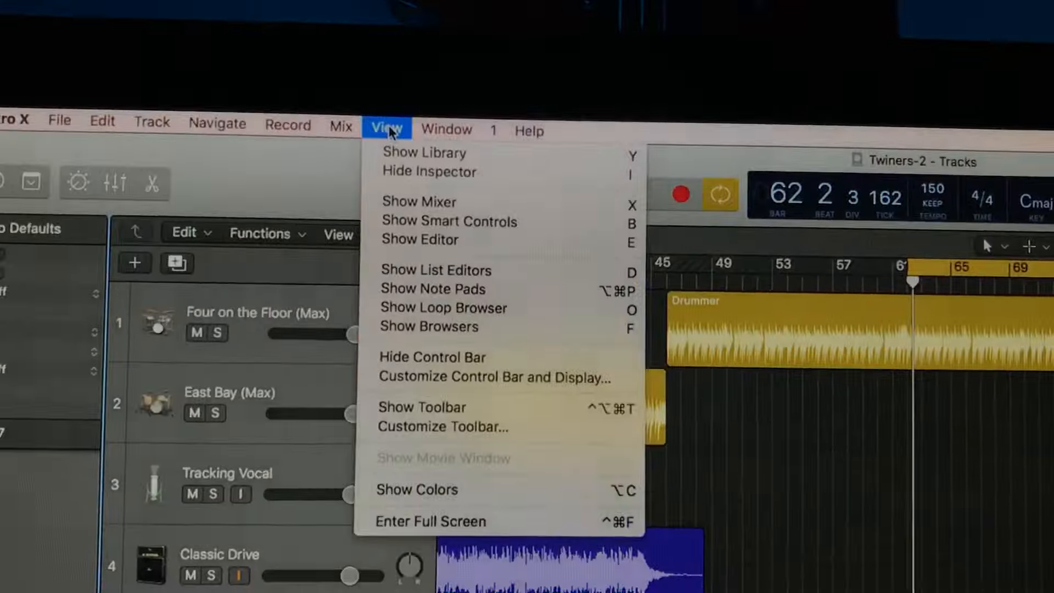
{"action": "left_click", "coordinate": [495, 377]}
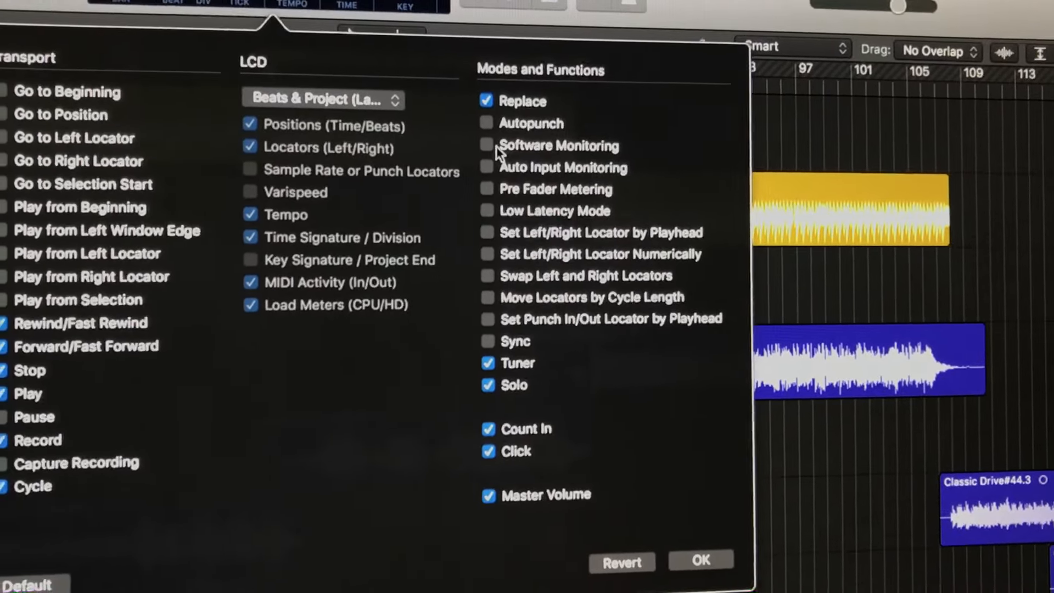
{"action": "left_click", "coordinate": [487, 144]}
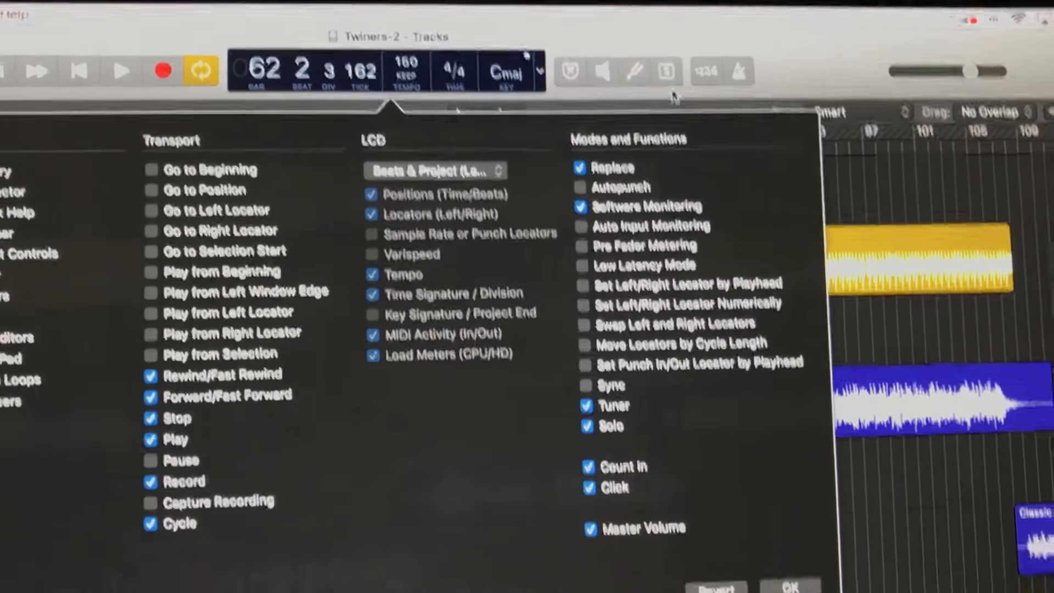
{"action": "left_click", "coordinate": [790, 585]}
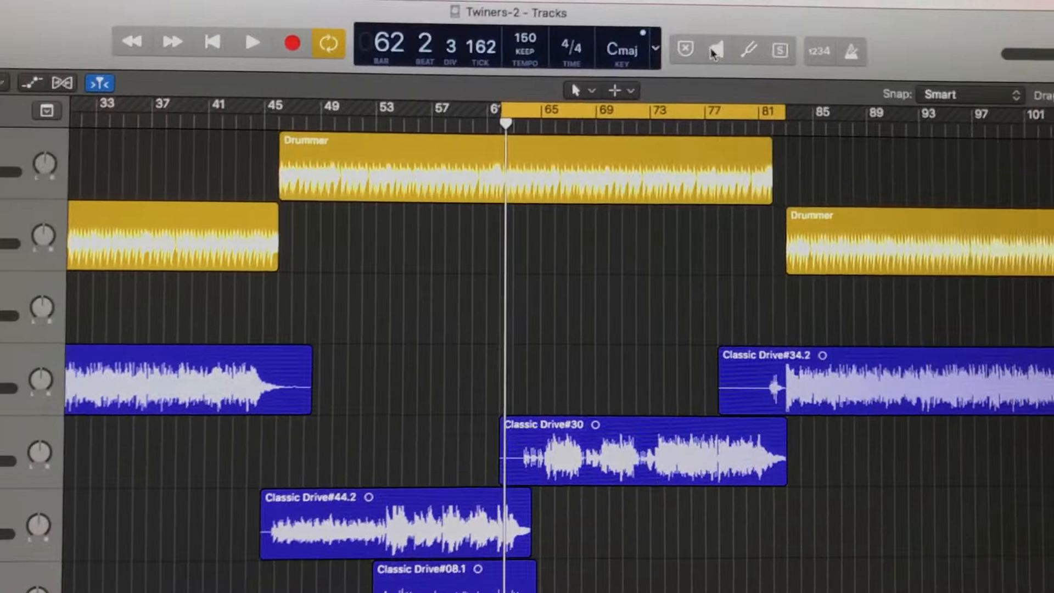